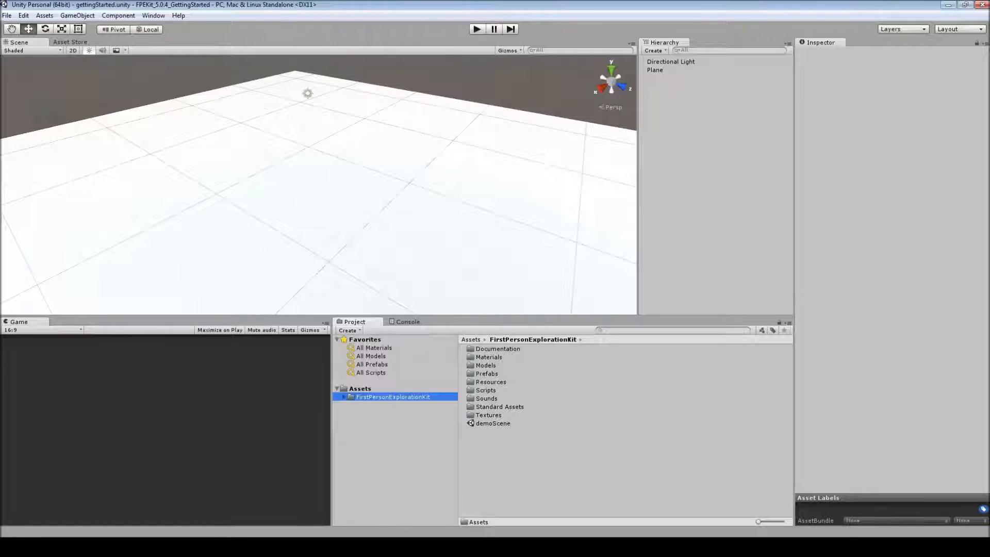
# Browse to FirstPersonExplorationKit > Documentation and open README.txt in Notepad++
pyautogui.click(359, 388)
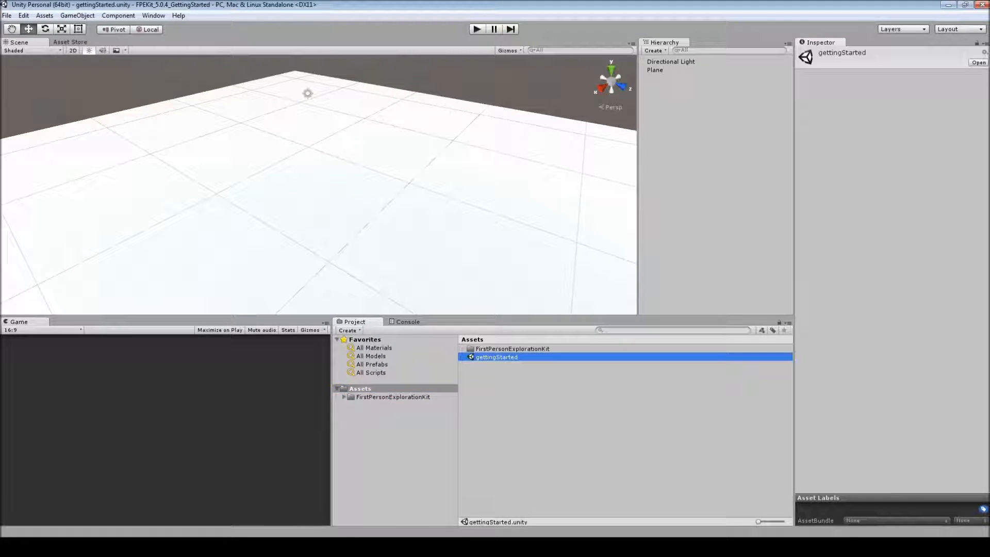
pyautogui.click(654, 70)
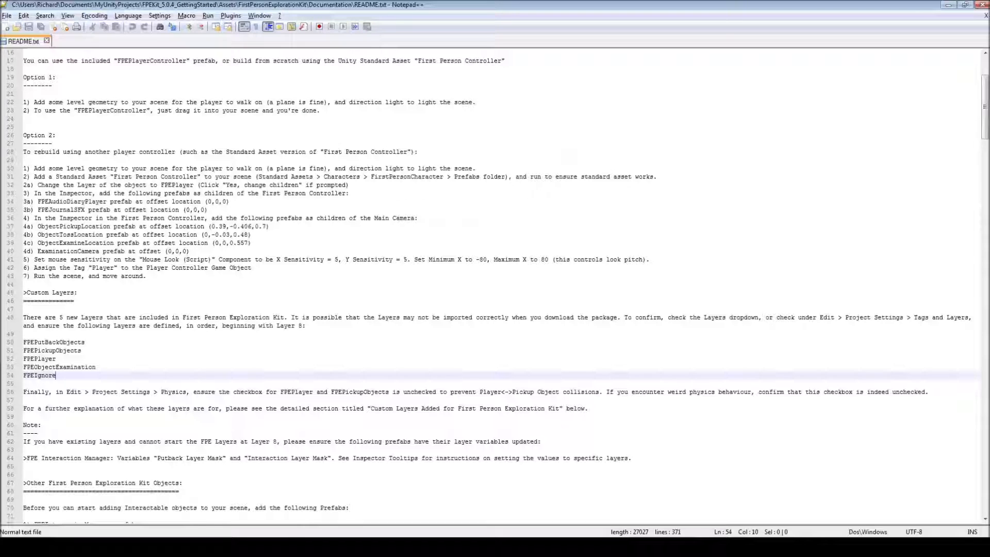
pyautogui.moveTo(23, 342); pyautogui.dragTo(56, 375)
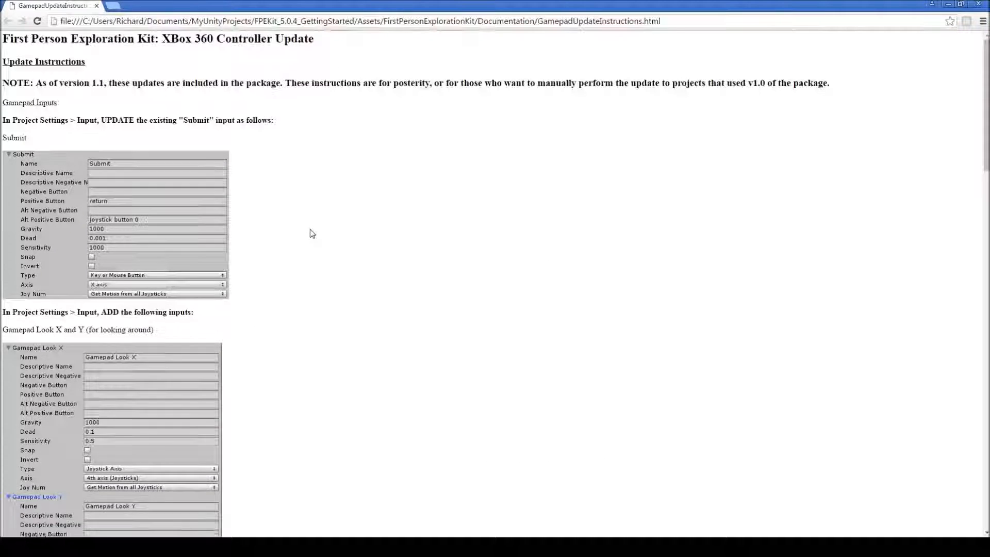
# Scroll through the Xbox 360 controller update instructions in Chrome
pyautogui.scroll(-3)
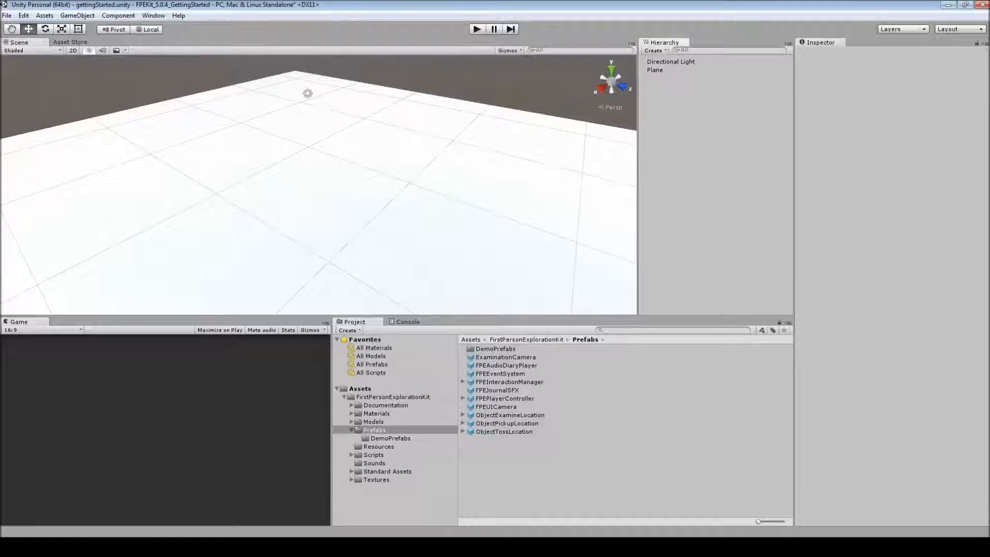
# Place the FPEPlayerController prefab in the scene at position 0, 1.5, 0
pyautogui.click(502, 398)
pyautogui.write('0')
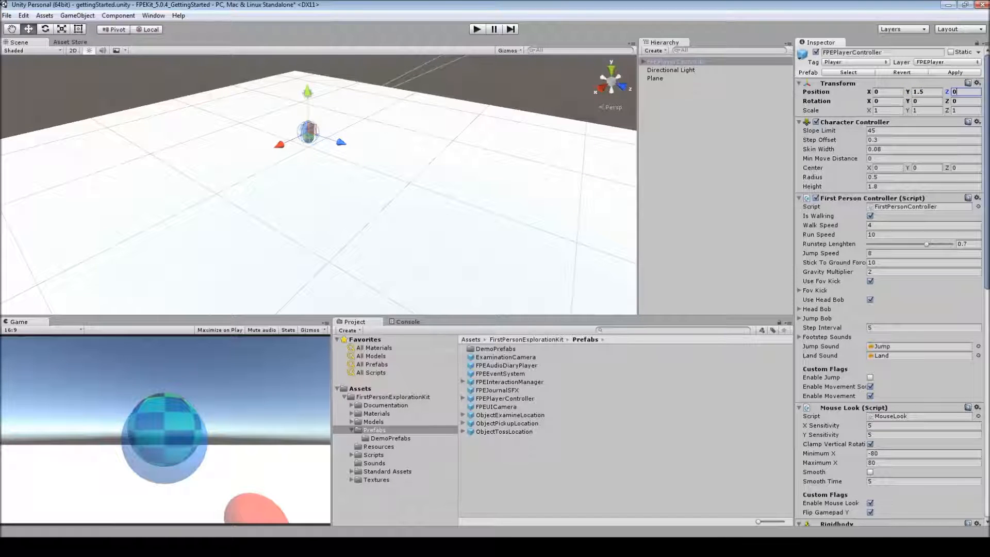
pyautogui.click(477, 28)
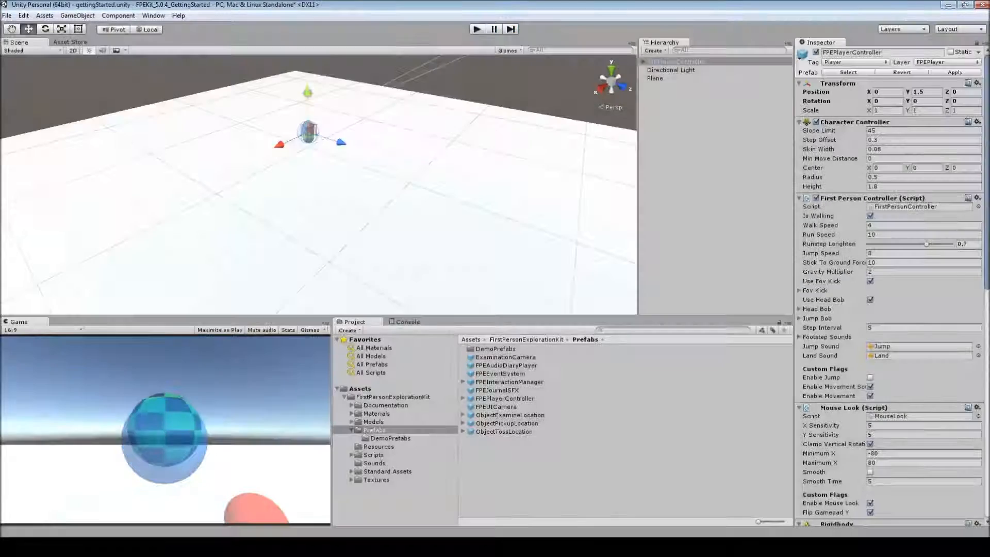
pyautogui.click(508, 382)
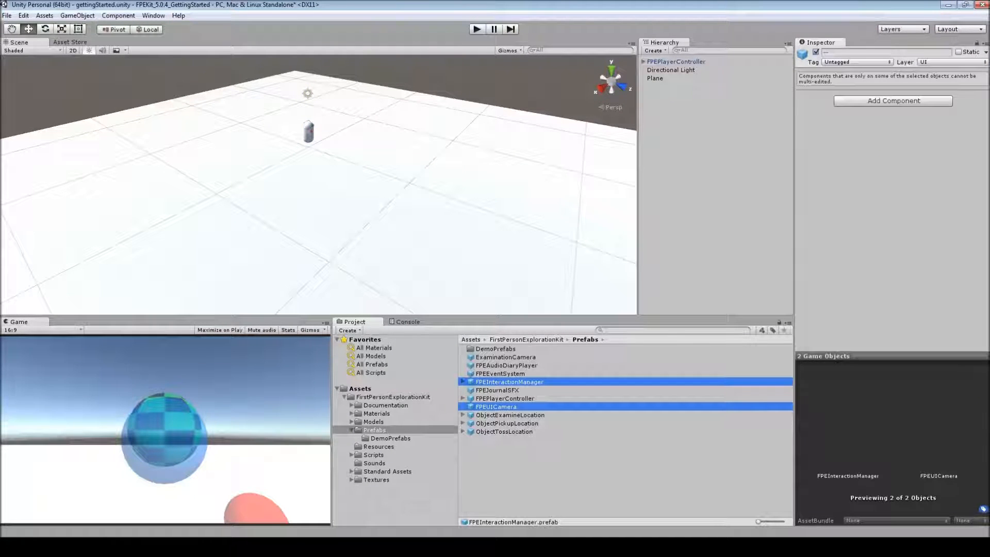
# Add the FPEInteractionManager, FPEEventSystem and FPEUICamera prefabs, plus a cube named Table
pyautogui.click(499, 373)
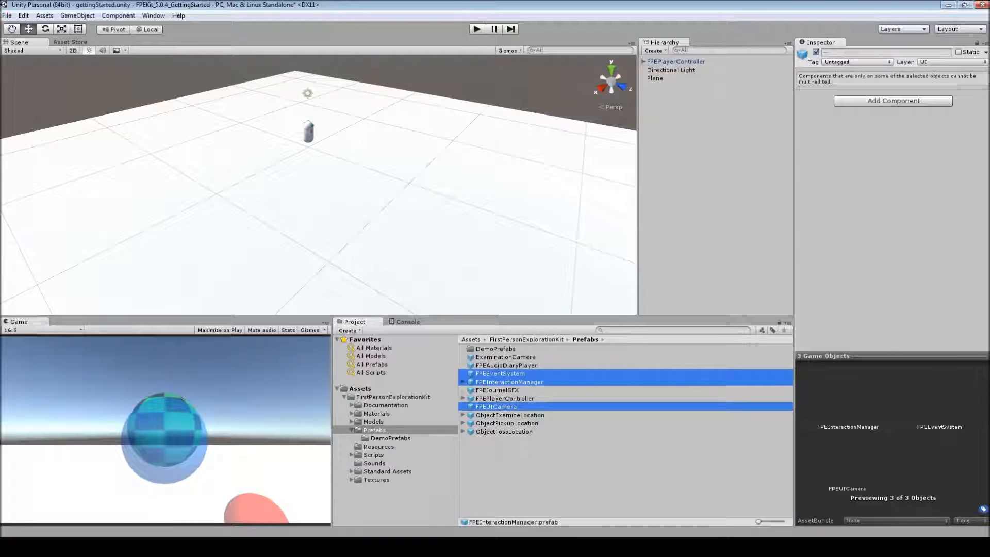
pyautogui.click(677, 87)
pyautogui.write('Table')
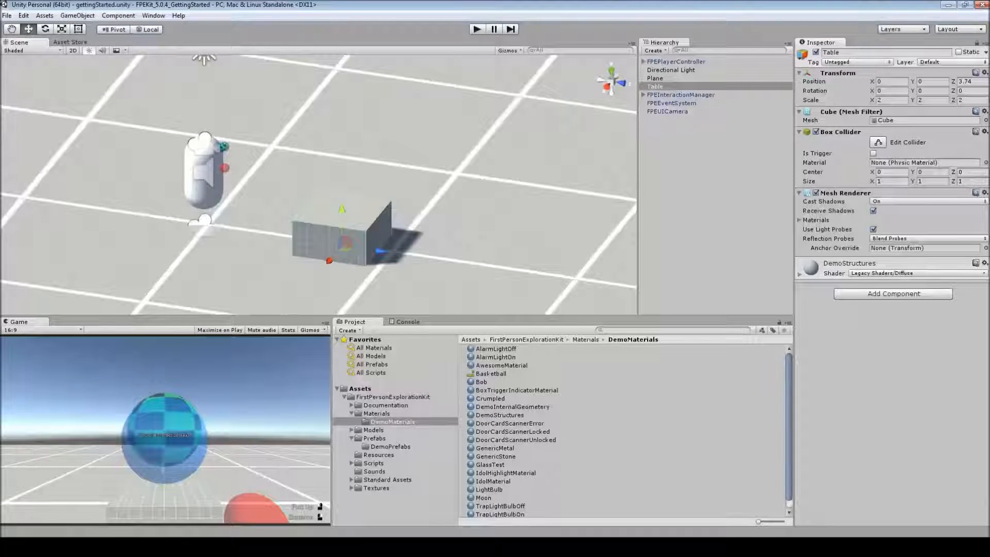
# Search the Project for 'soup' and drop the demoSoup prefab onto the Table
pyautogui.click(655, 78)
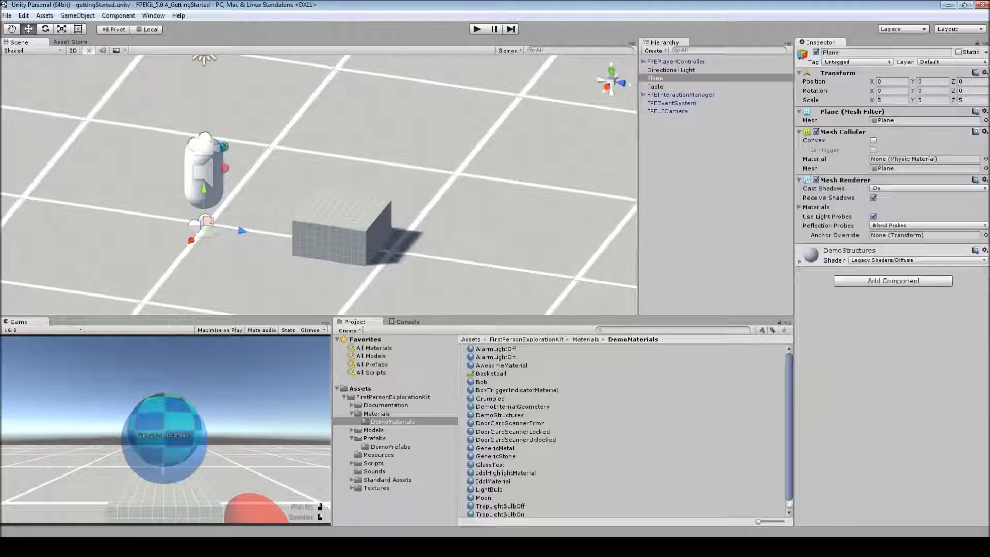
pyautogui.click(654, 86)
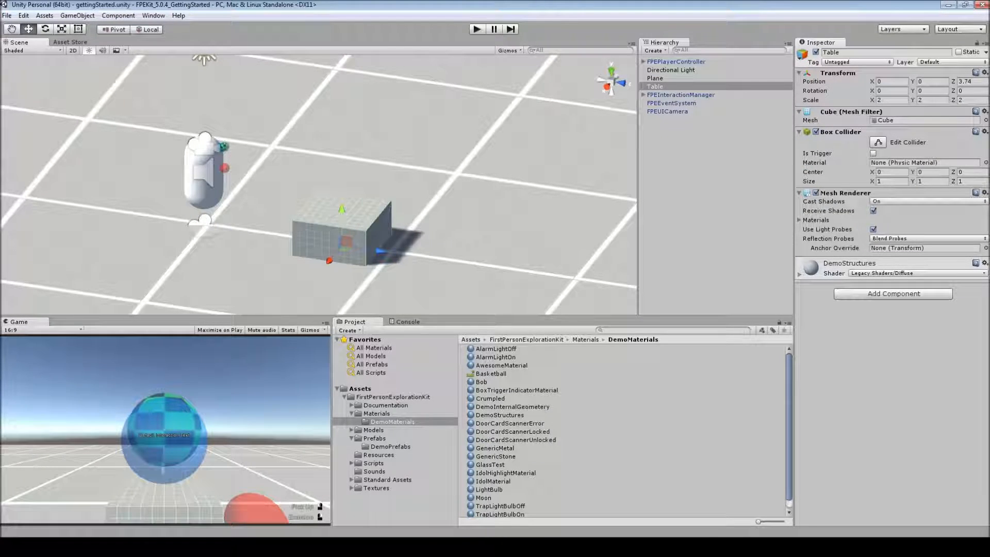
pyautogui.click(667, 88)
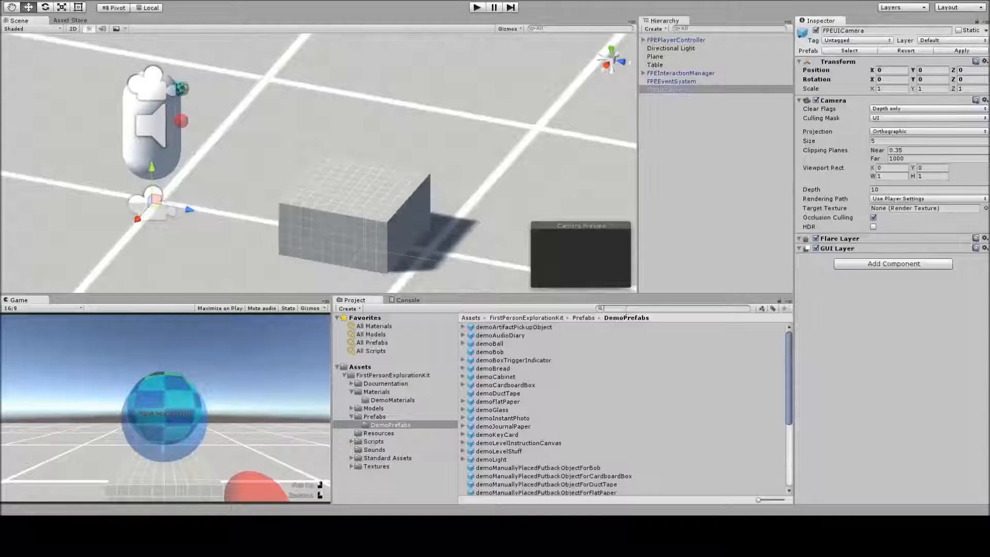
pyautogui.write('soup')
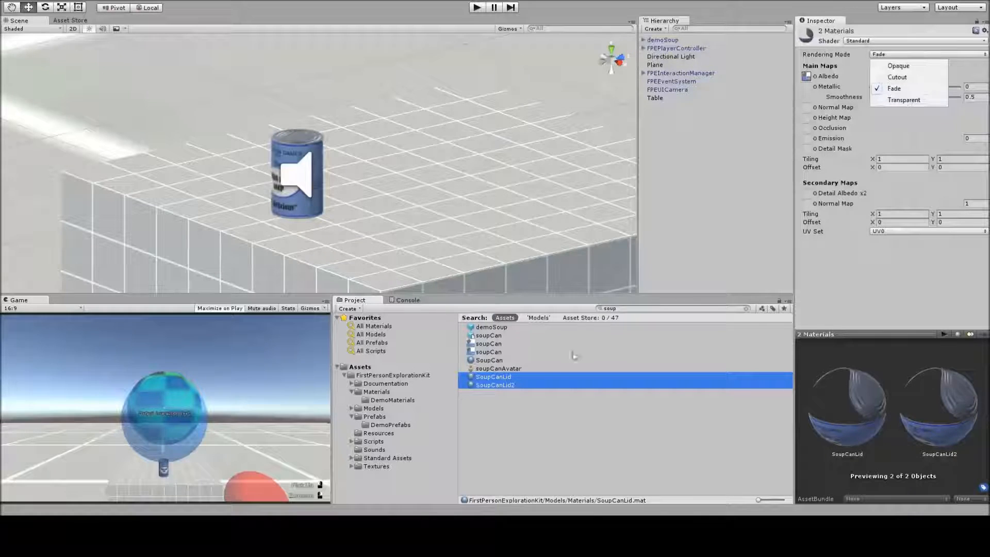
# Switch the SoupCanLid and SoupCanLid2 materials to the Fade rendering mode
pyautogui.click(893, 88)
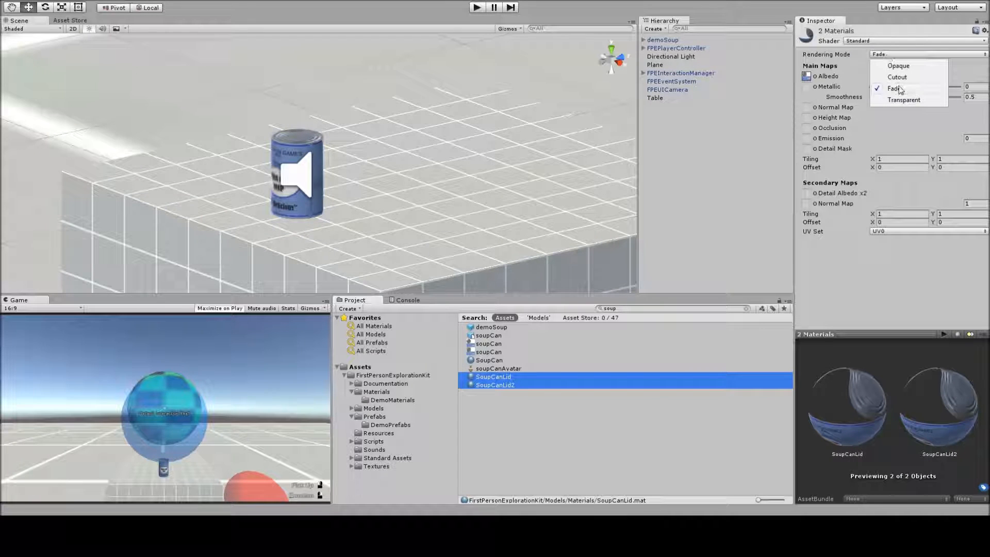
pyautogui.click(895, 88)
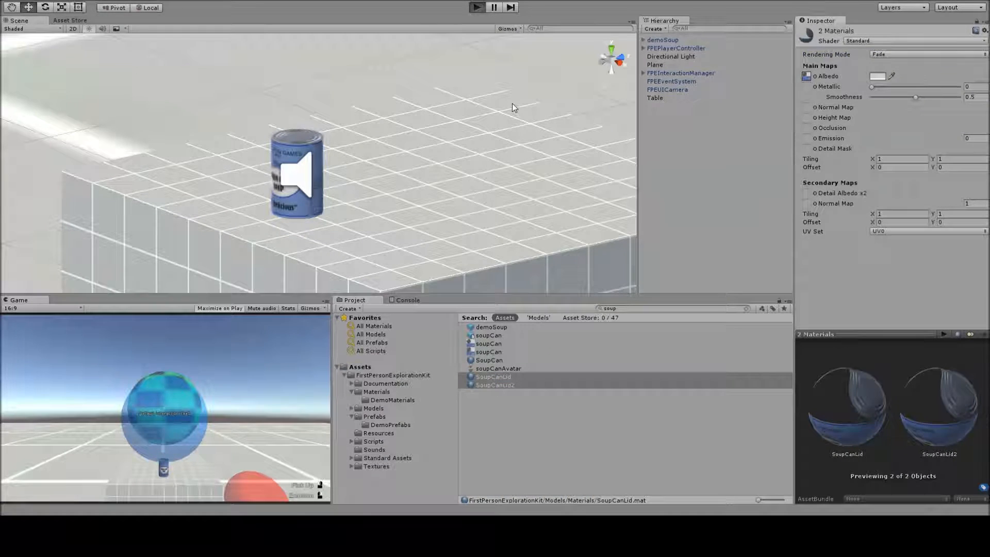
pyautogui.click(475, 7)
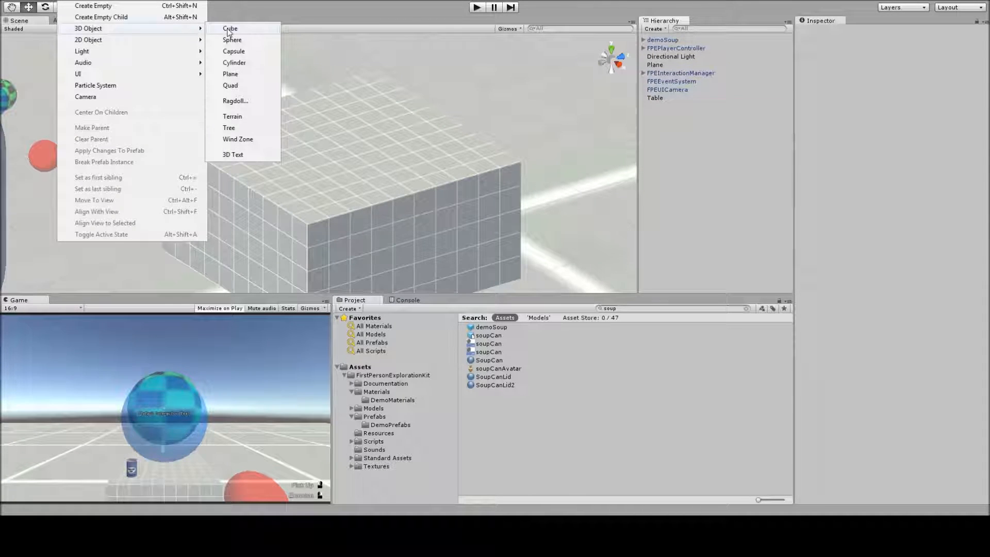
# Shrink the cube to scale 0.2 and lower it onto the table top
pyautogui.click(230, 28)
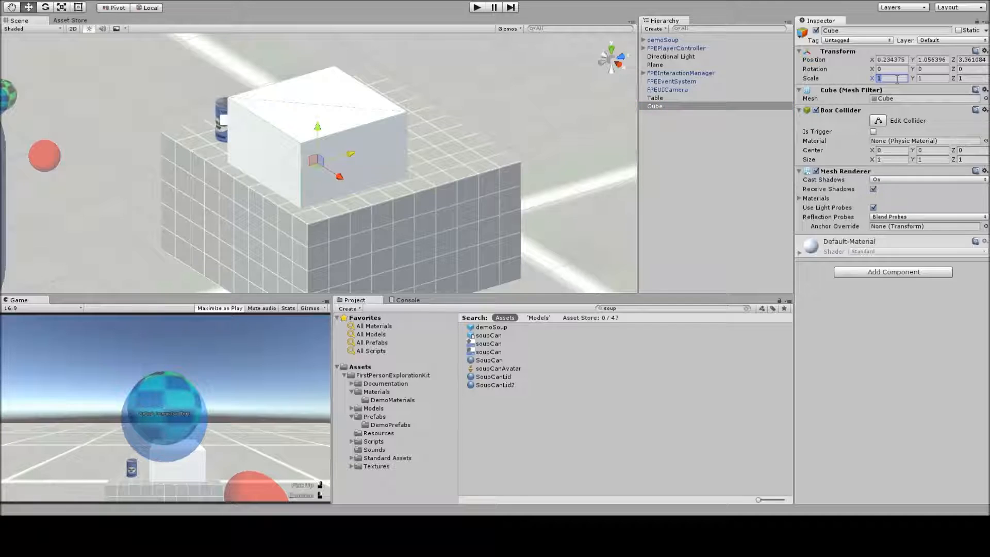
pyautogui.write('0.2')
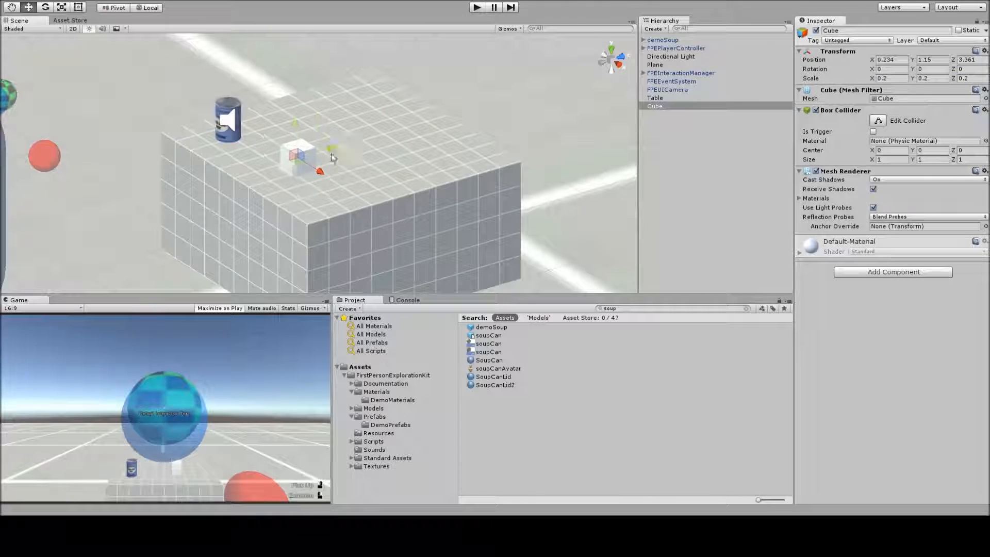
pyautogui.moveTo(333, 158); pyautogui.dragTo(305, 183)
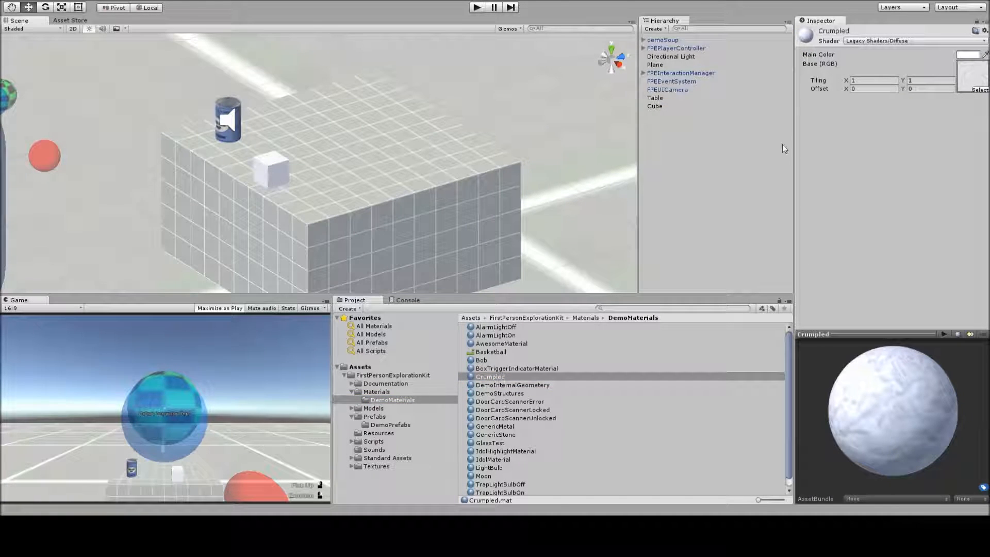
pyautogui.click(654, 106)
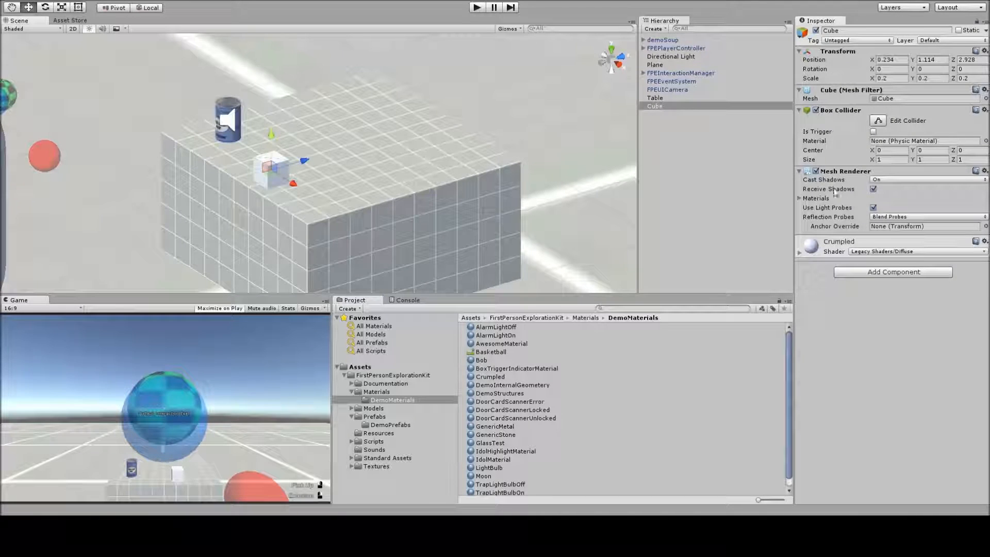
pyautogui.click(893, 271)
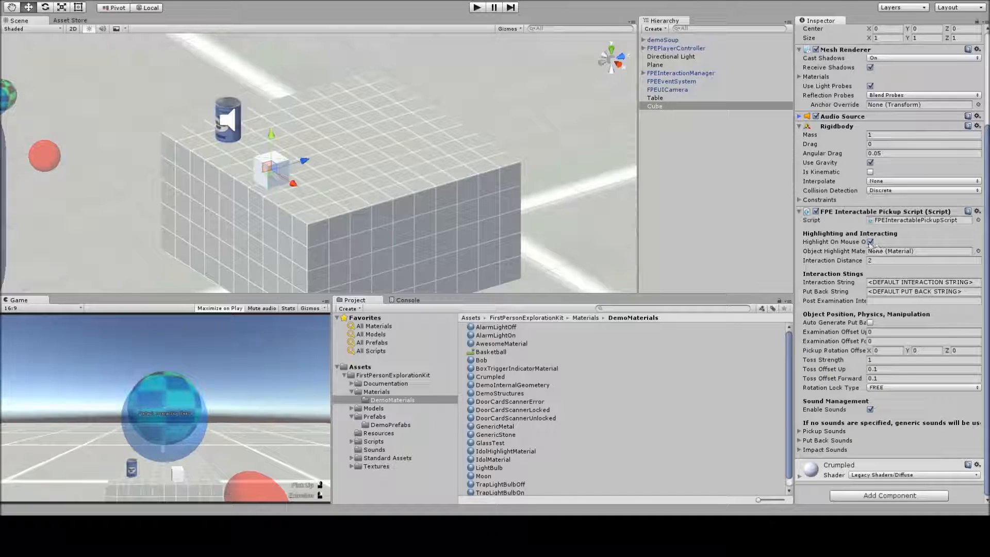
# Set the cube's pickup prompts to 'grab the cube' and 'put cube back'
pyautogui.click(922, 282)
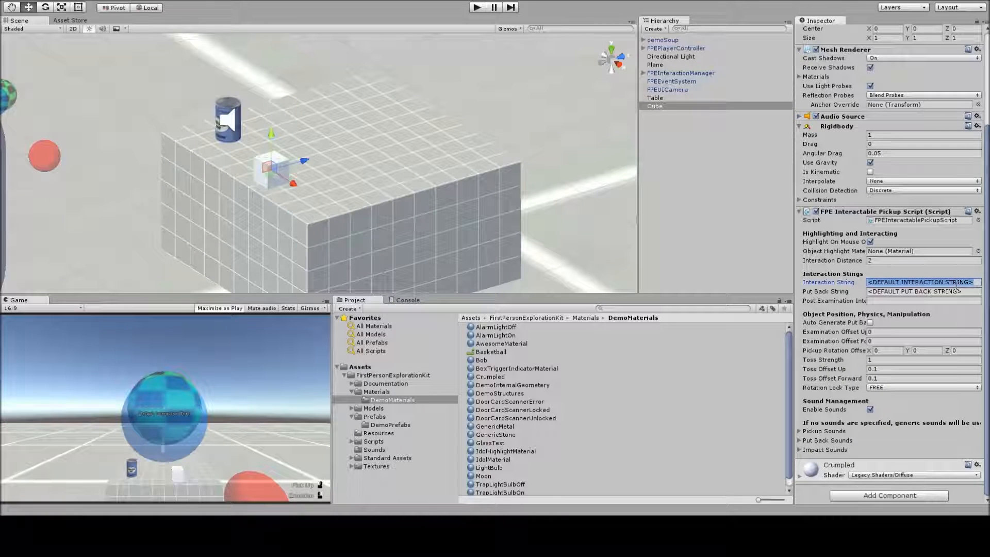
pyautogui.write('grab the cube')
pyautogui.click(924, 291)
pyautogui.write('put cube back')
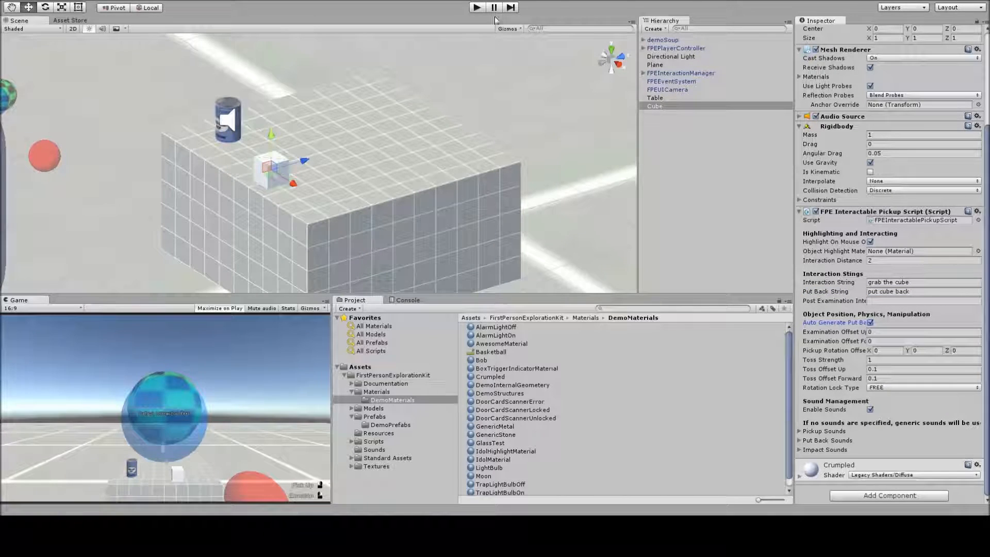
pyautogui.click(475, 8)
pyautogui.write('back')
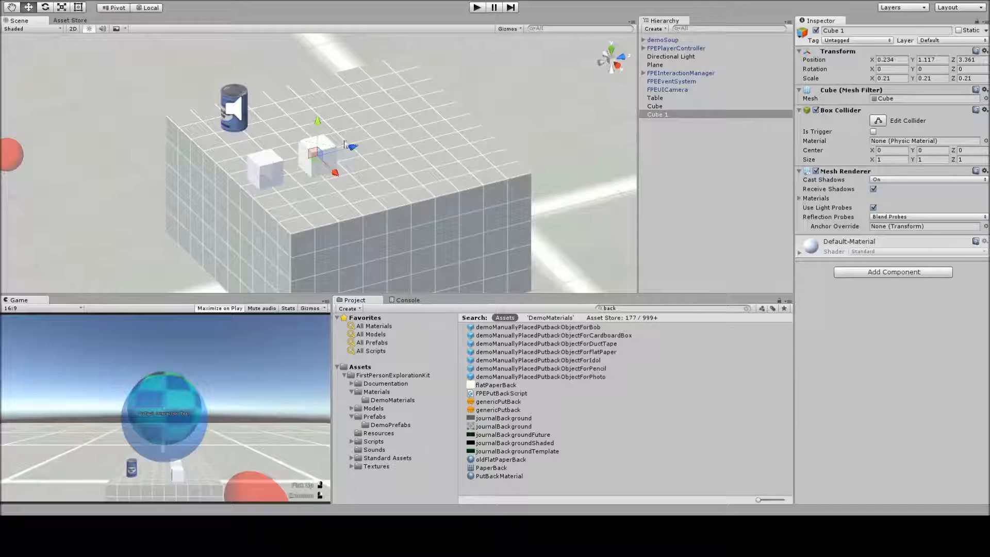
# Move the cube copy to the table's far edge, angle it, and apply PutBackMaterial
pyautogui.moveTo(322, 151); pyautogui.dragTo(492, 145)
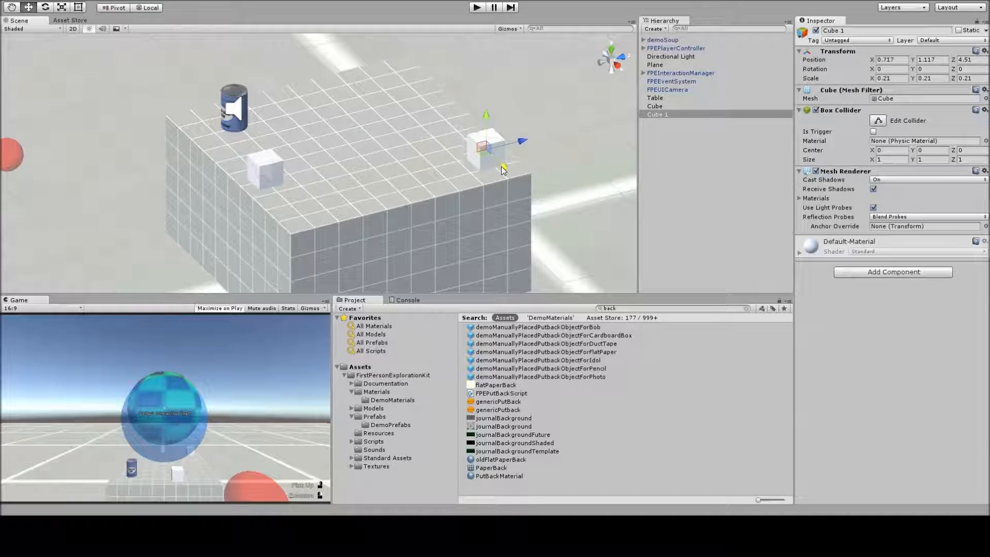
pyautogui.moveTo(514, 142); pyautogui.dragTo(508, 157)
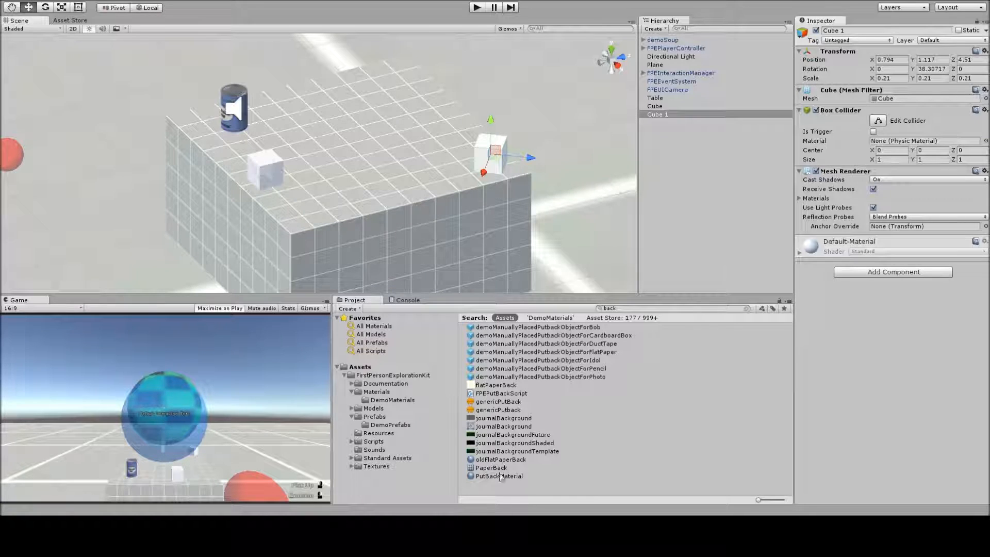
pyautogui.moveTo(499, 475); pyautogui.dragTo(495, 152)
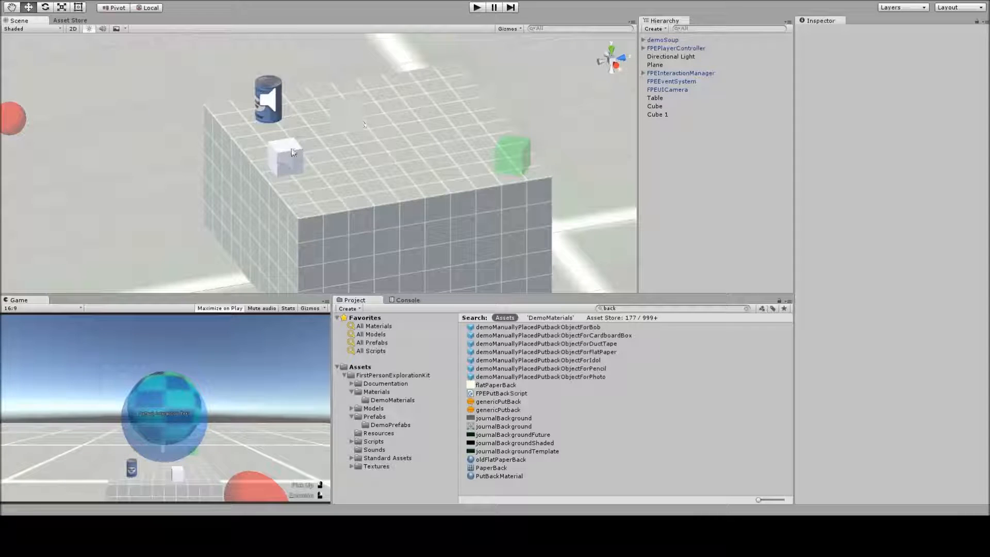
pyautogui.click(657, 114)
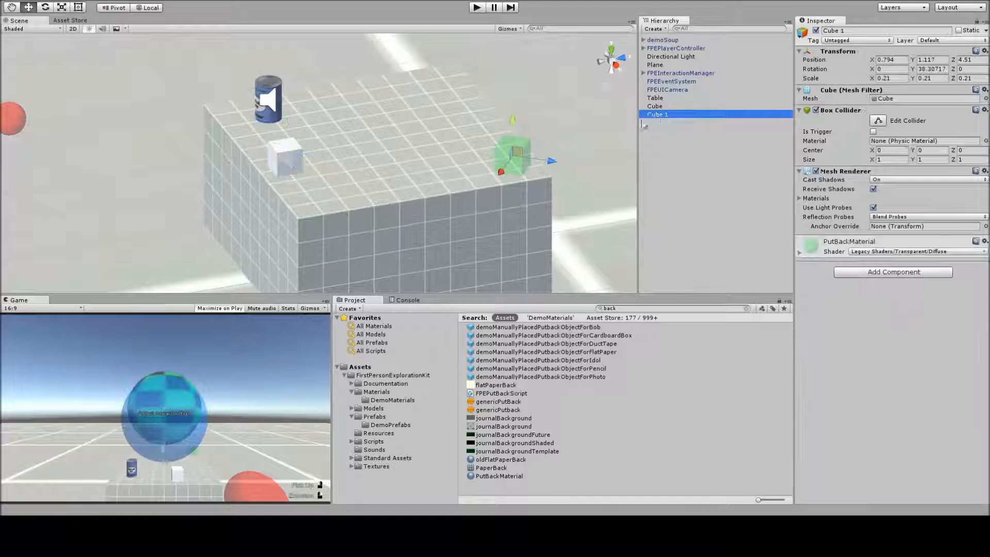
# Give Cube 1 an FPE Put Back Script with Cube as its pickup object
pyautogui.click(893, 271)
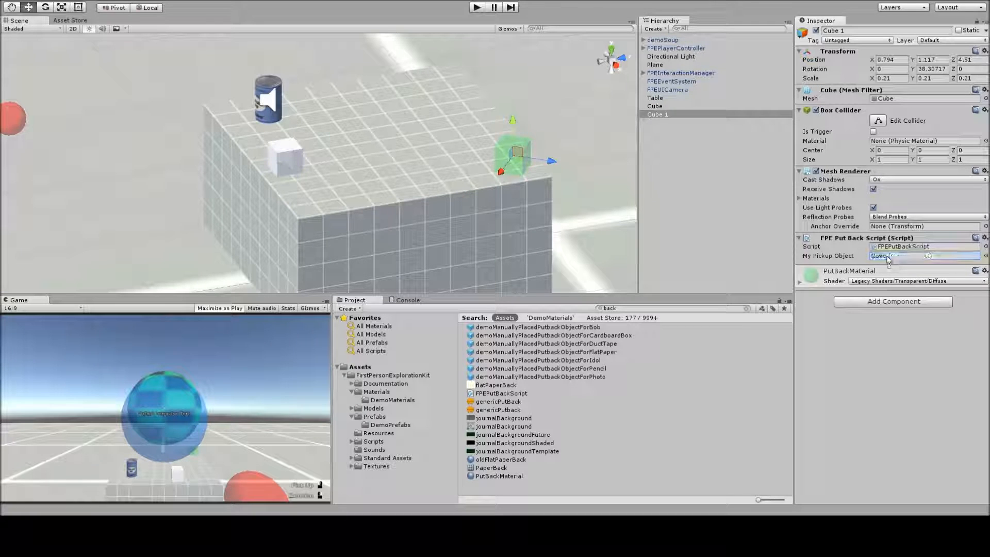
pyautogui.click(655, 106)
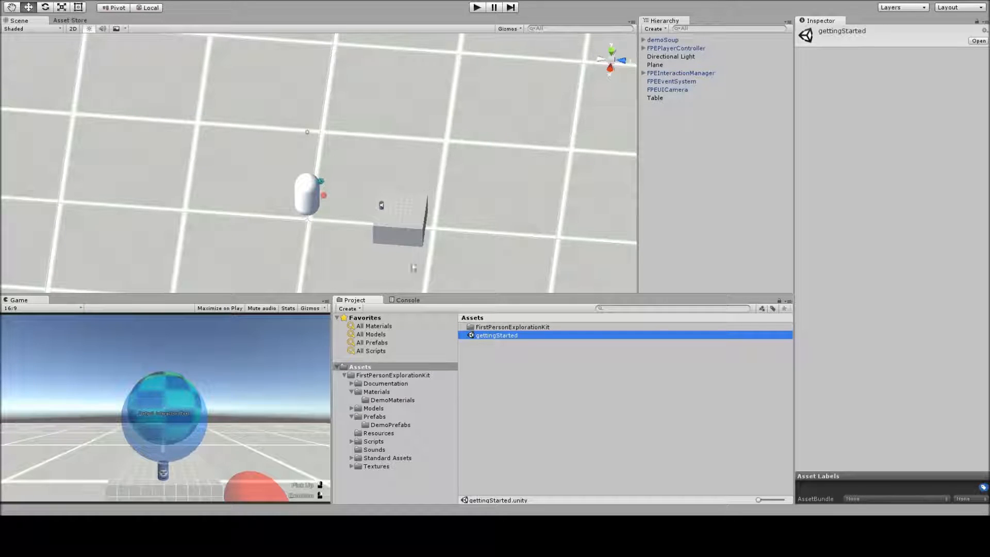
# Open demoScene from the FirstPersonExplorationKit folder in the Project panel
pyautogui.doubleClick(393, 375)
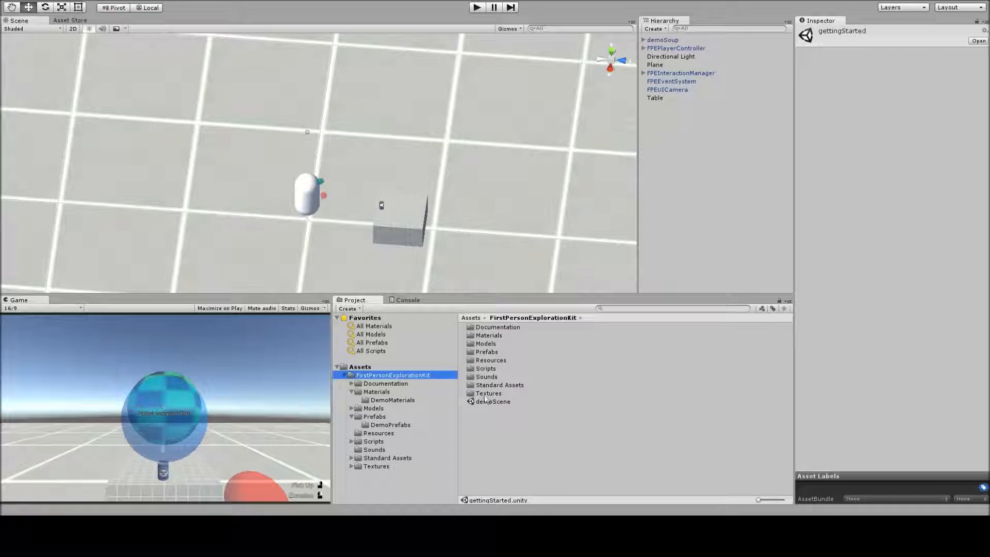
pyautogui.doubleClick(493, 401)
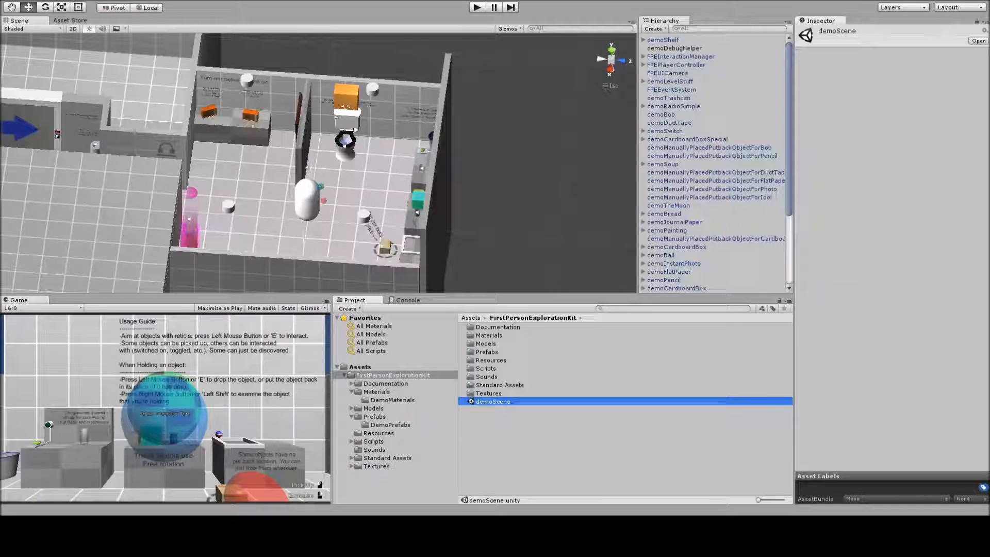